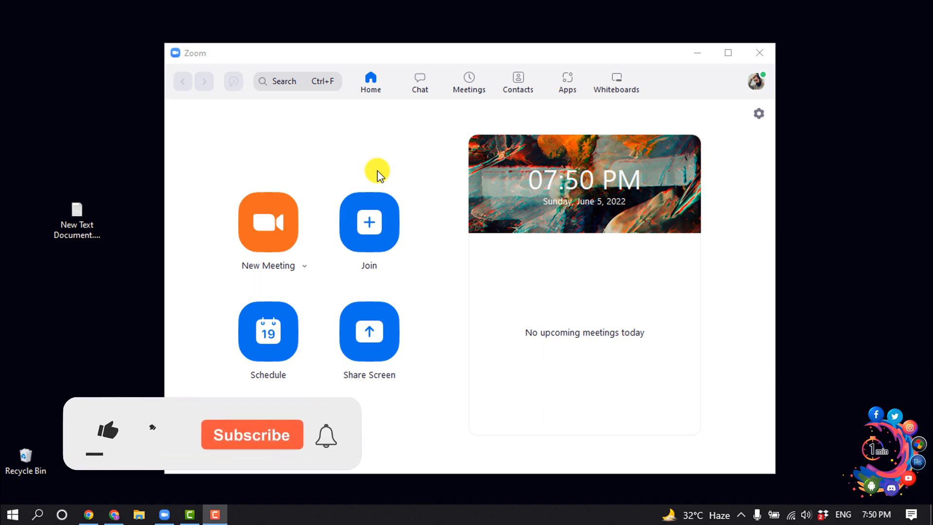
- Switch from the Zoom desktop app to the browser tab with the Outlook inbox
left_click(108, 432)
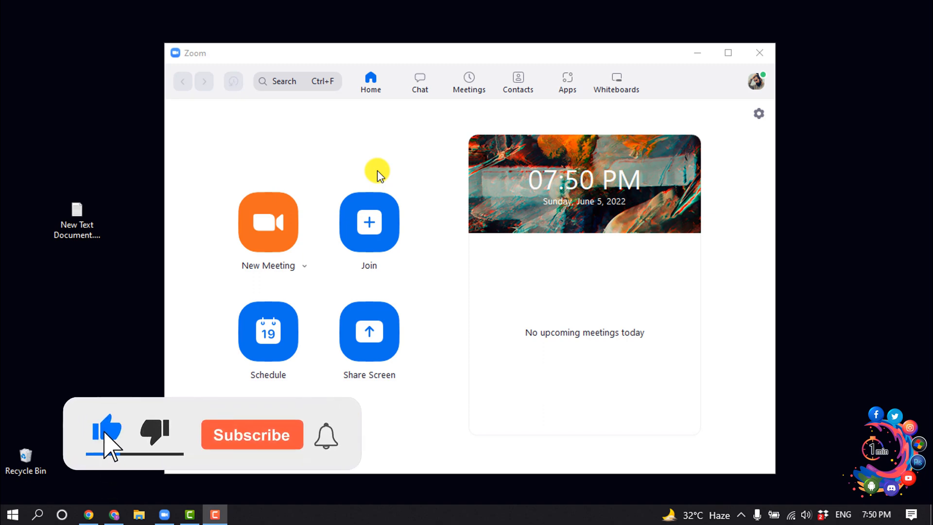
left_click(252, 434)
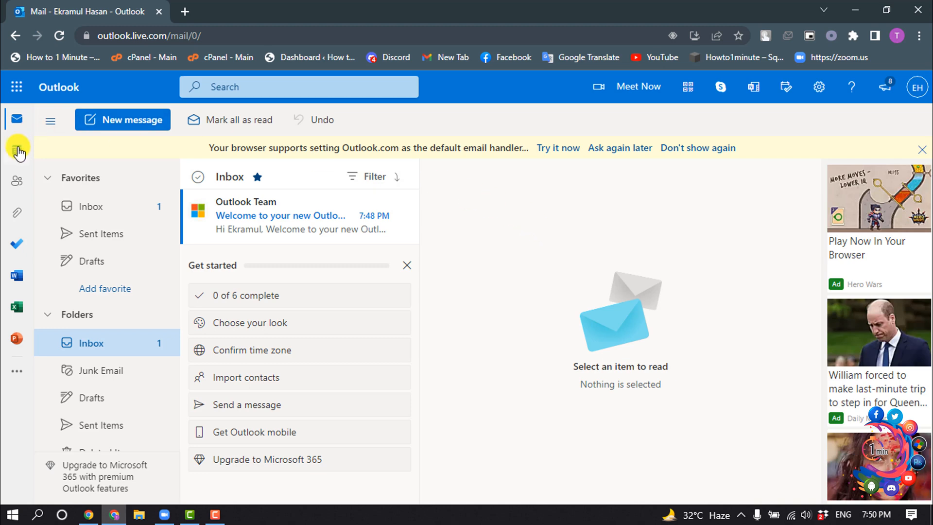
- Go to the June 2022 calendar and start a new event draft
left_click(15, 149)
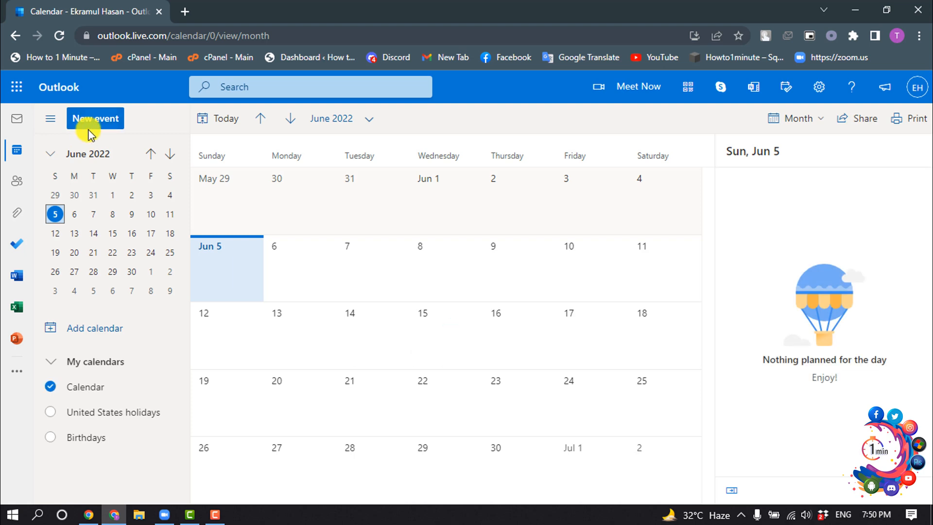
left_click(96, 117)
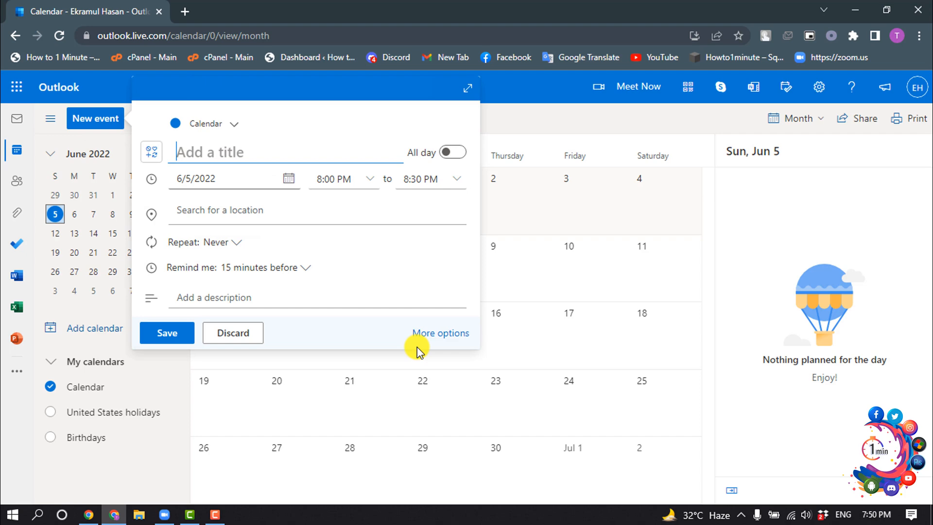
- Title the event 'Online Class' running 6/7/2022 8:30 PM to 6/16/2022 9:00 PM in the full form
left_click(441, 333)
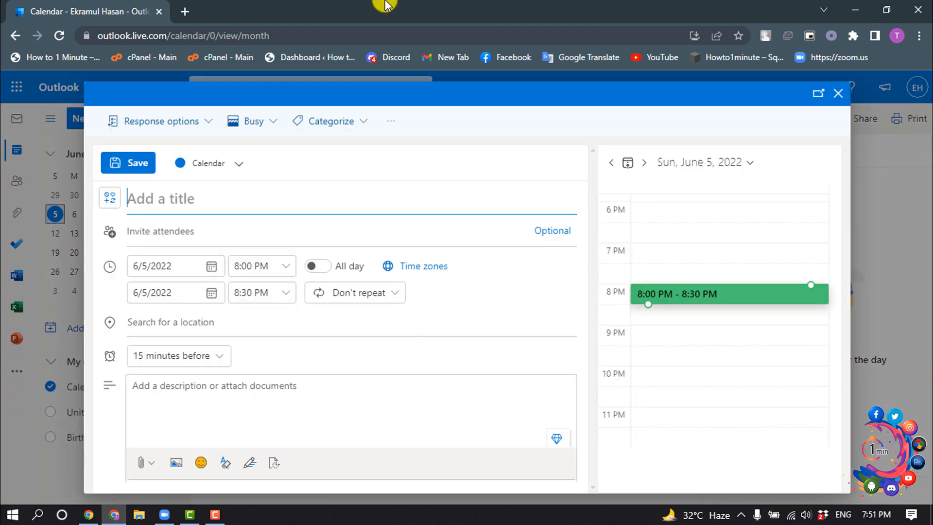
type("Online Class")
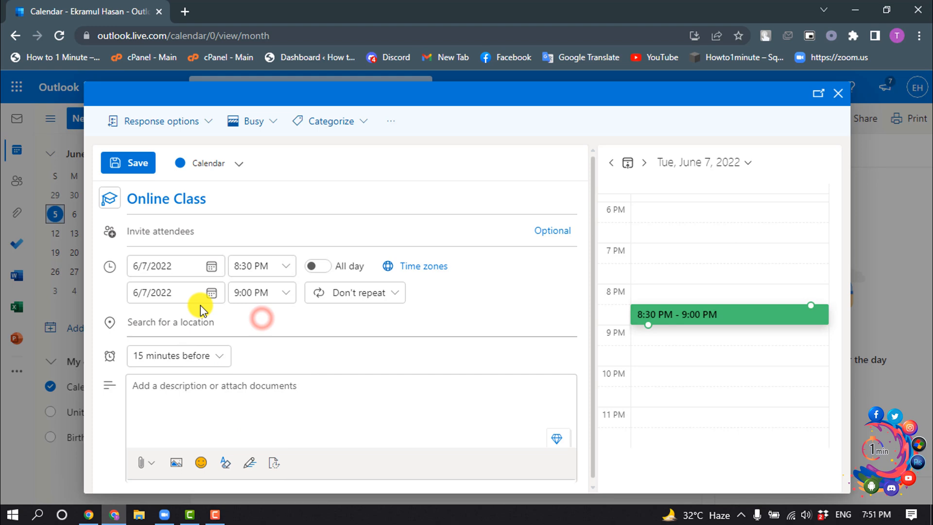
type("6/16/2022")
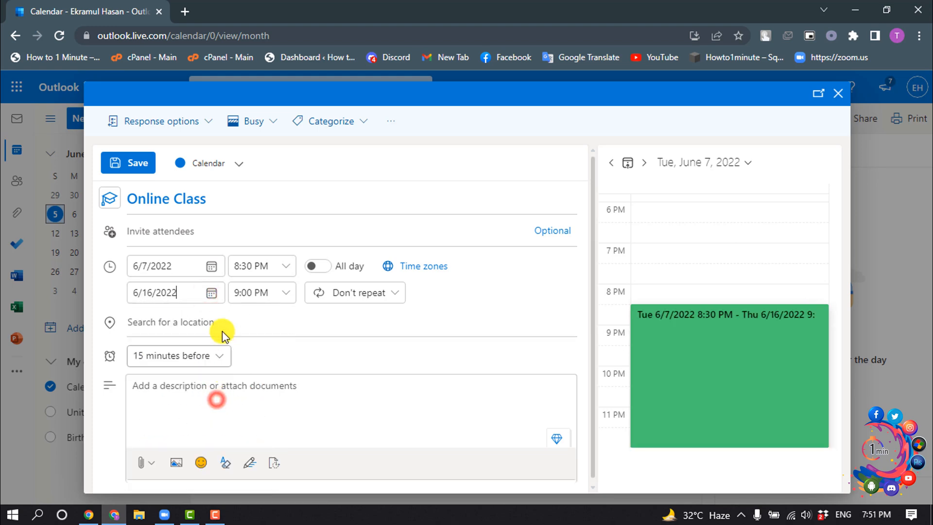
left_click(251, 293)
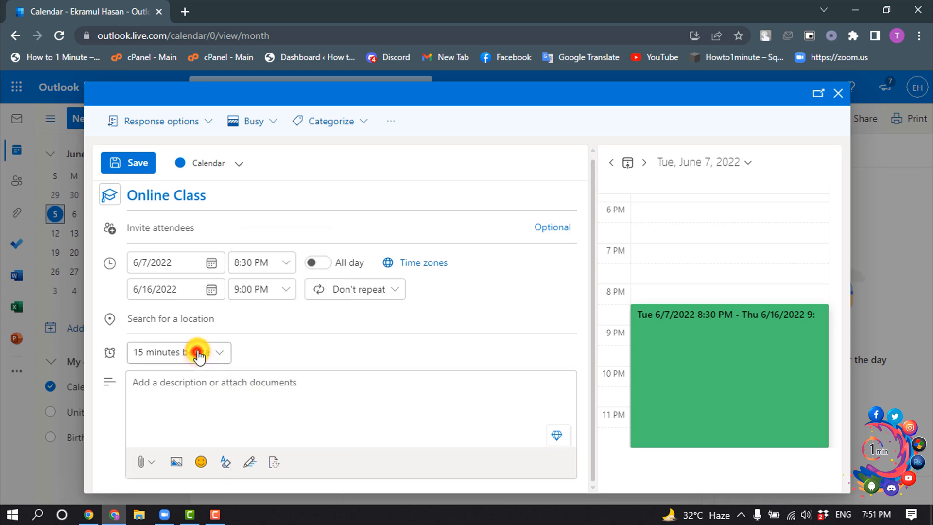
left_click(226, 463)
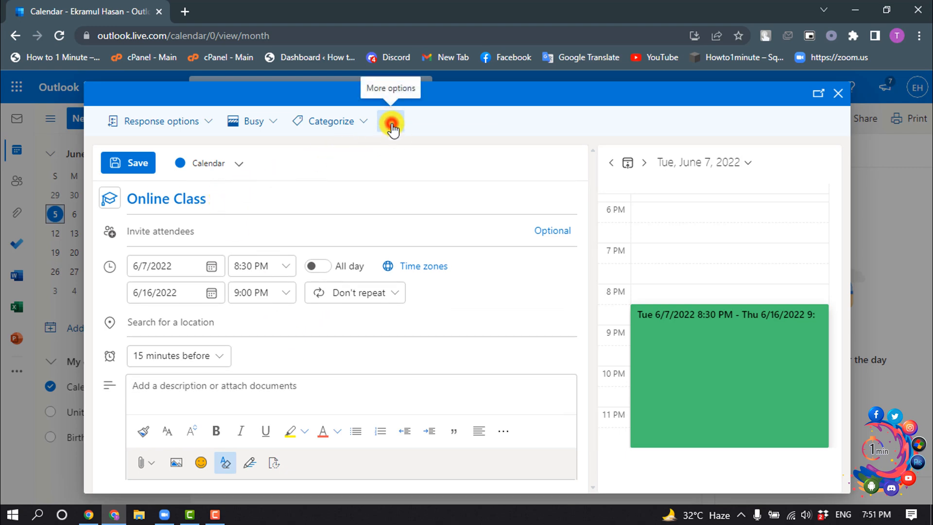
- Find 'zoom' in Get Add-ins and install Zoom for Outlook, accepting its terms
left_click(391, 121)
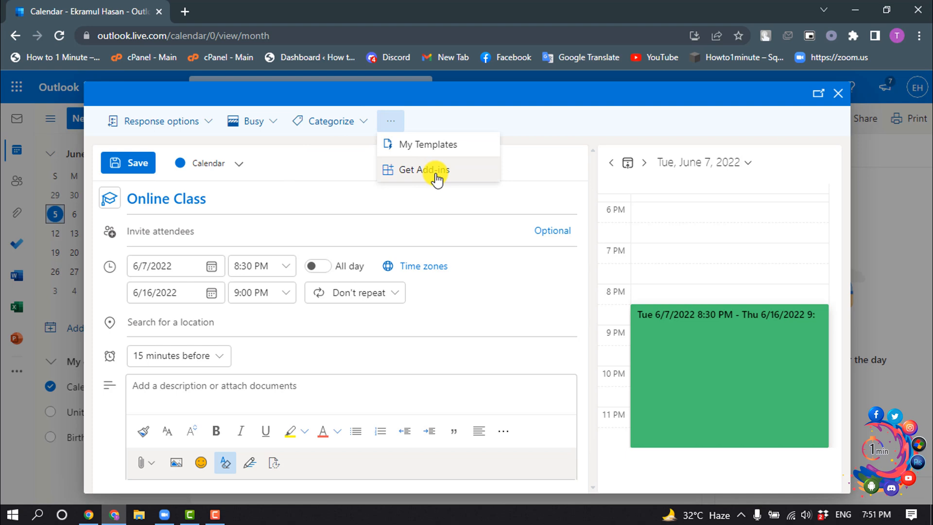
left_click(424, 169)
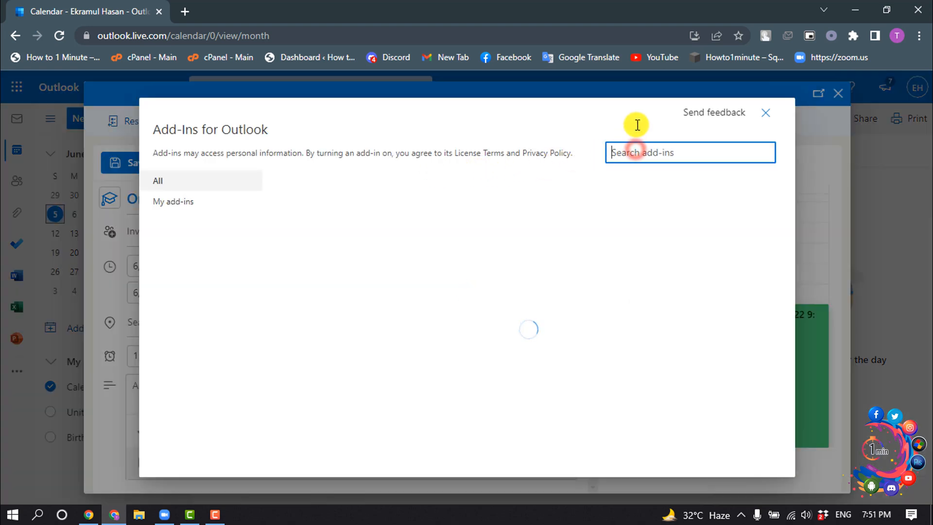
type("zoom")
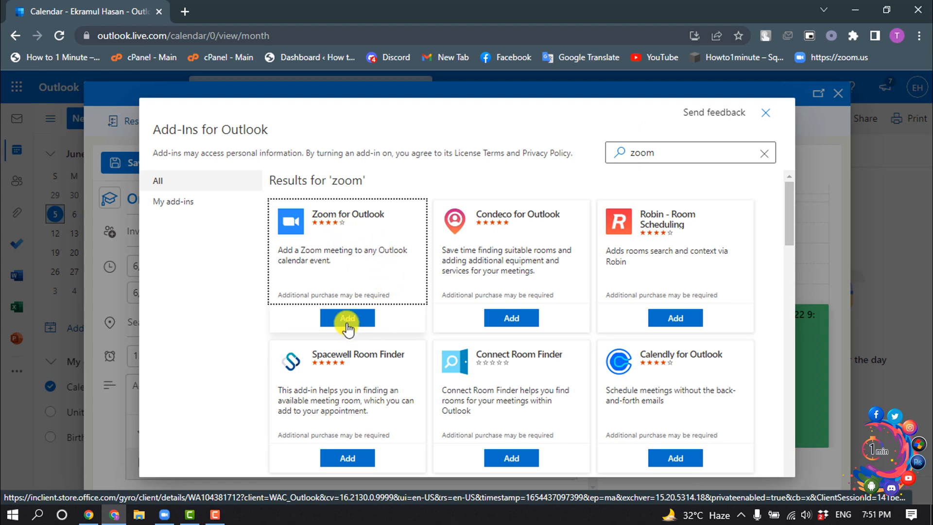
left_click(348, 317)
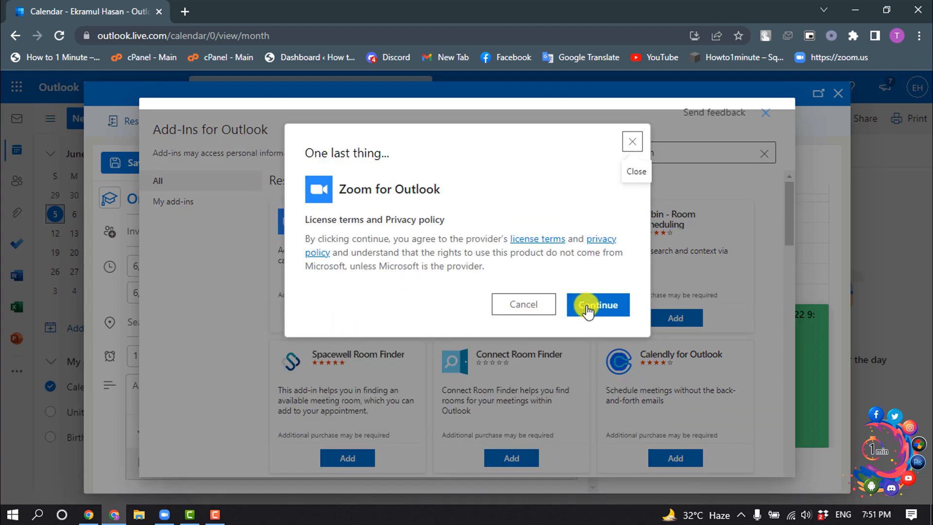
left_click(599, 304)
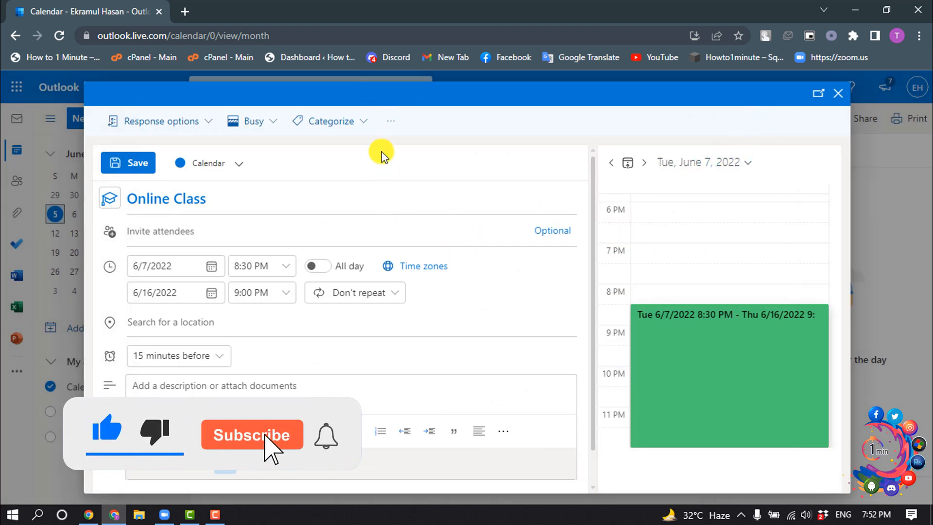
- Add a Zoom meeting link to Online Class via the Zoom add-in, allowing Zoom sign-in
left_click(391, 120)
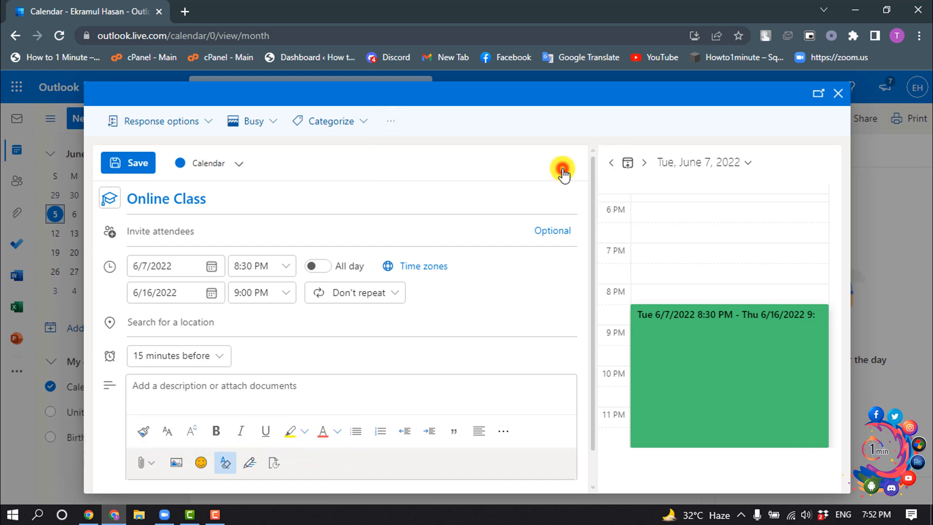
left_click(563, 171)
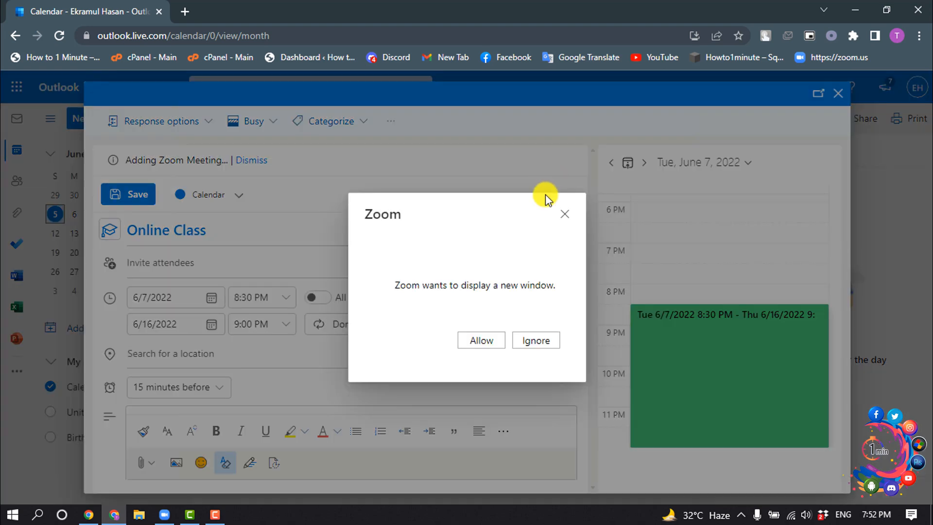
left_click(481, 340)
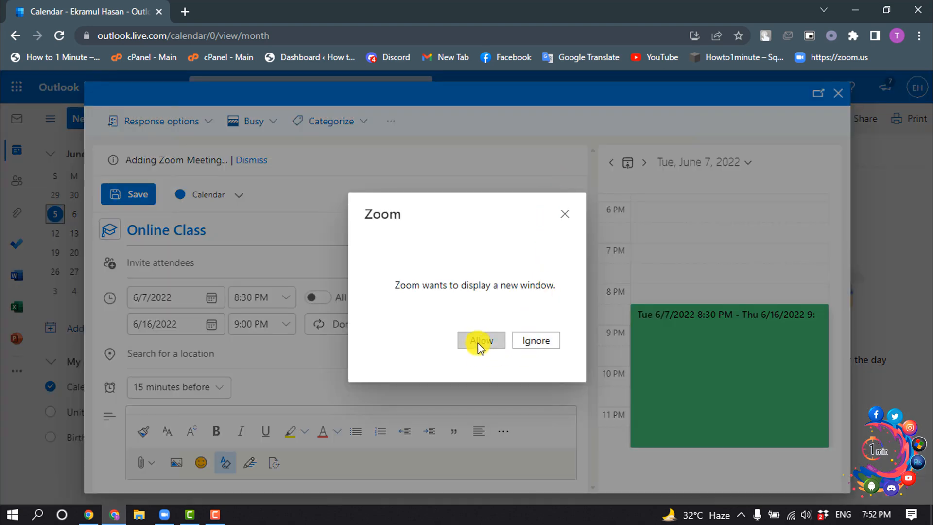
left_click(480, 340)
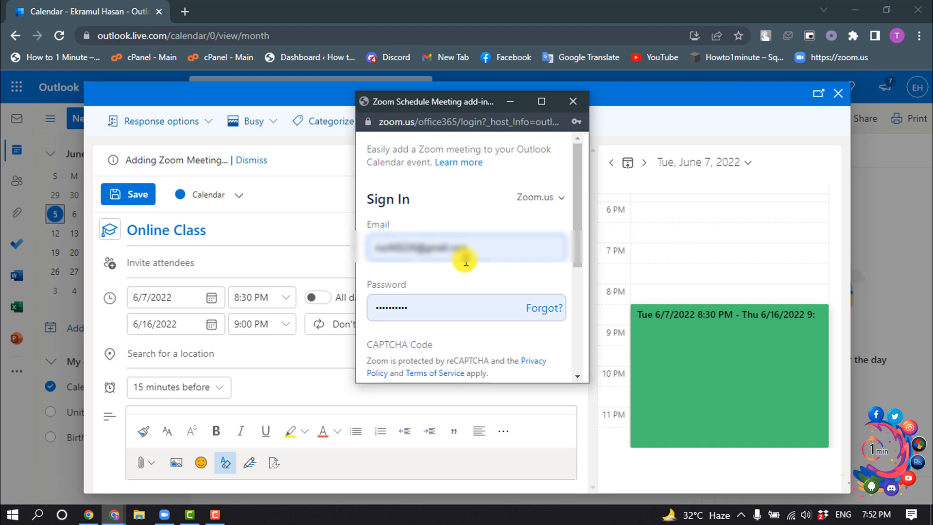
scroll("down", 3)
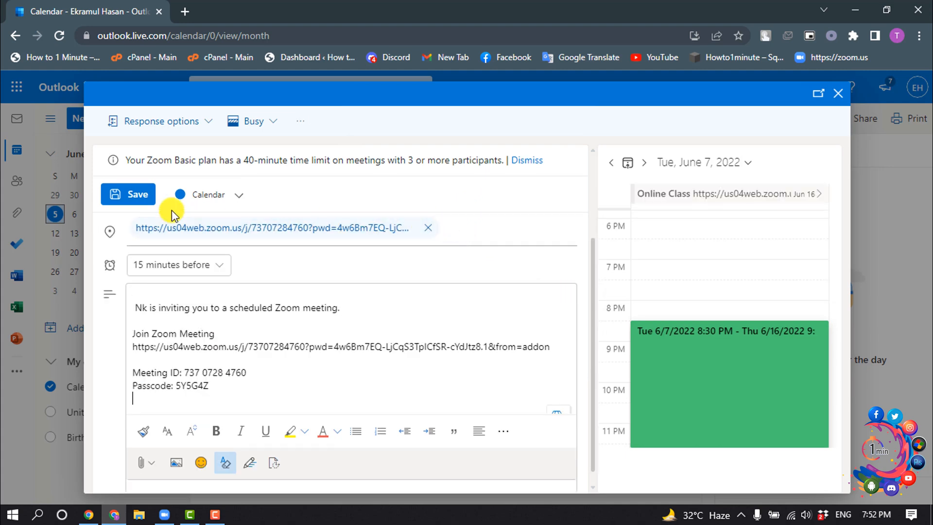
- Save the Online Class event to the calendar and confirm it appears in Zoom's meetings
left_click(128, 194)
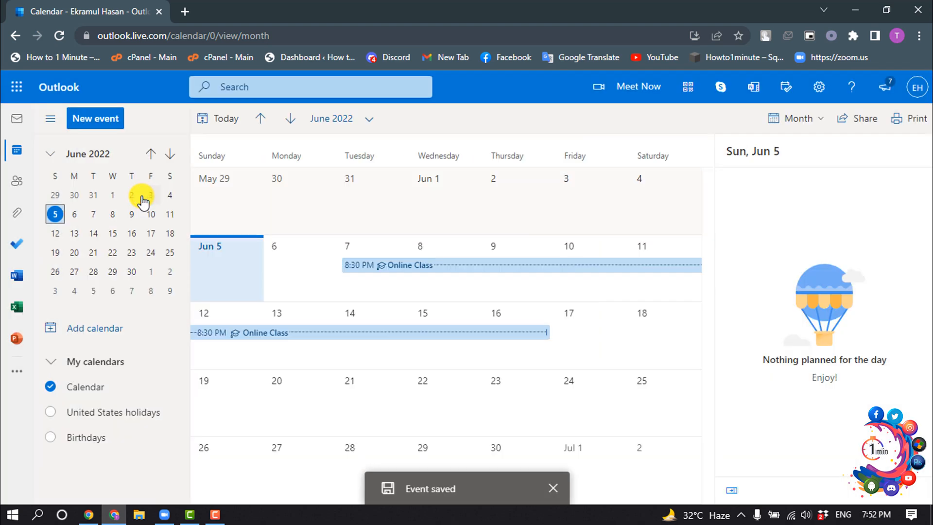
left_click(165, 514)
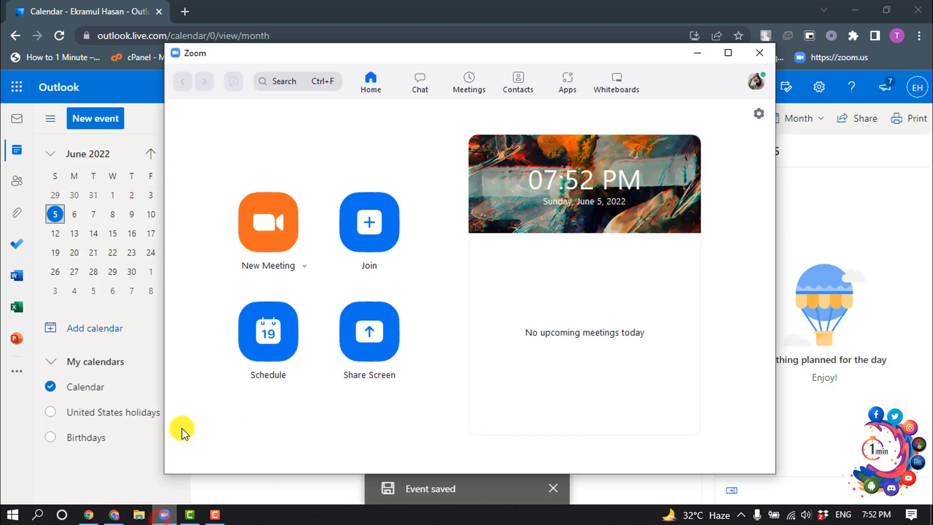
left_click(470, 78)
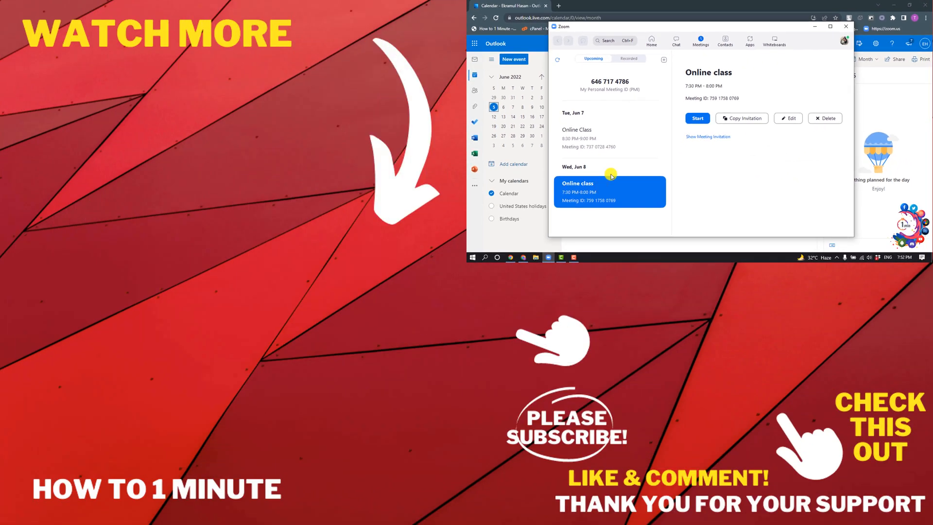
mouse_move(674, 160)
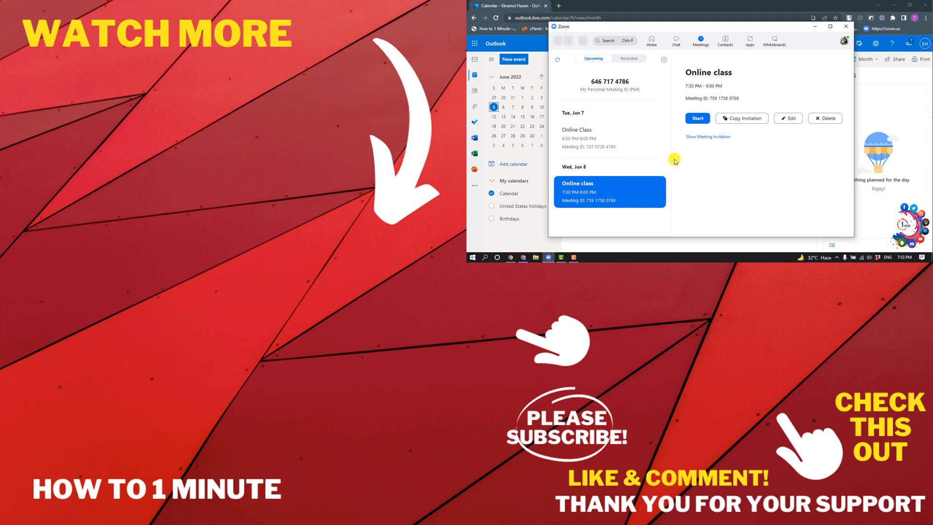
mouse_move(713, 160)
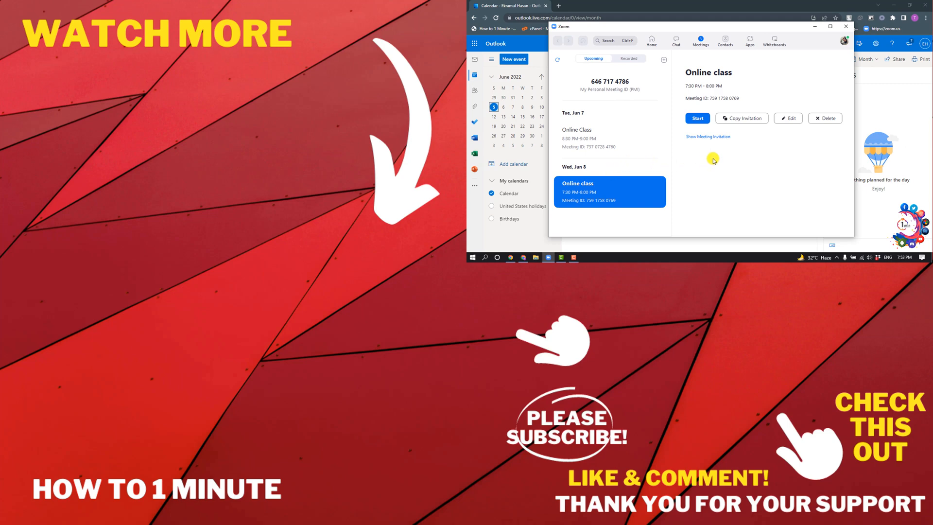